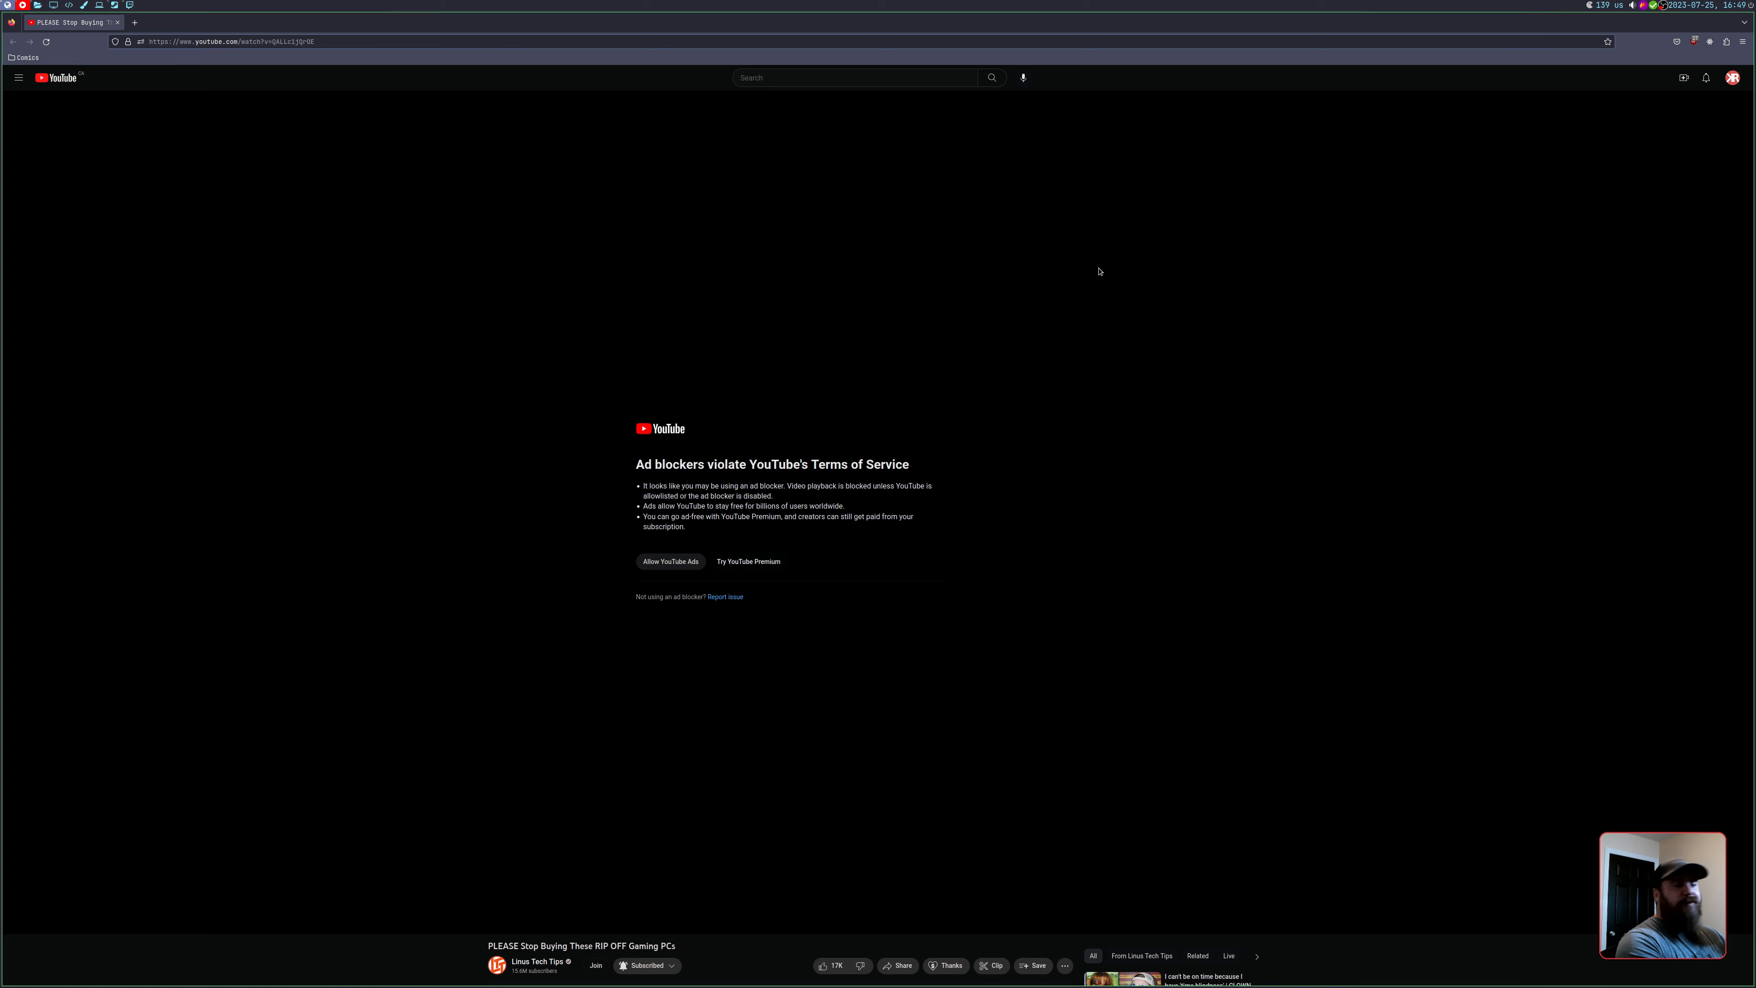
pyautogui.moveTo(1157, 230)
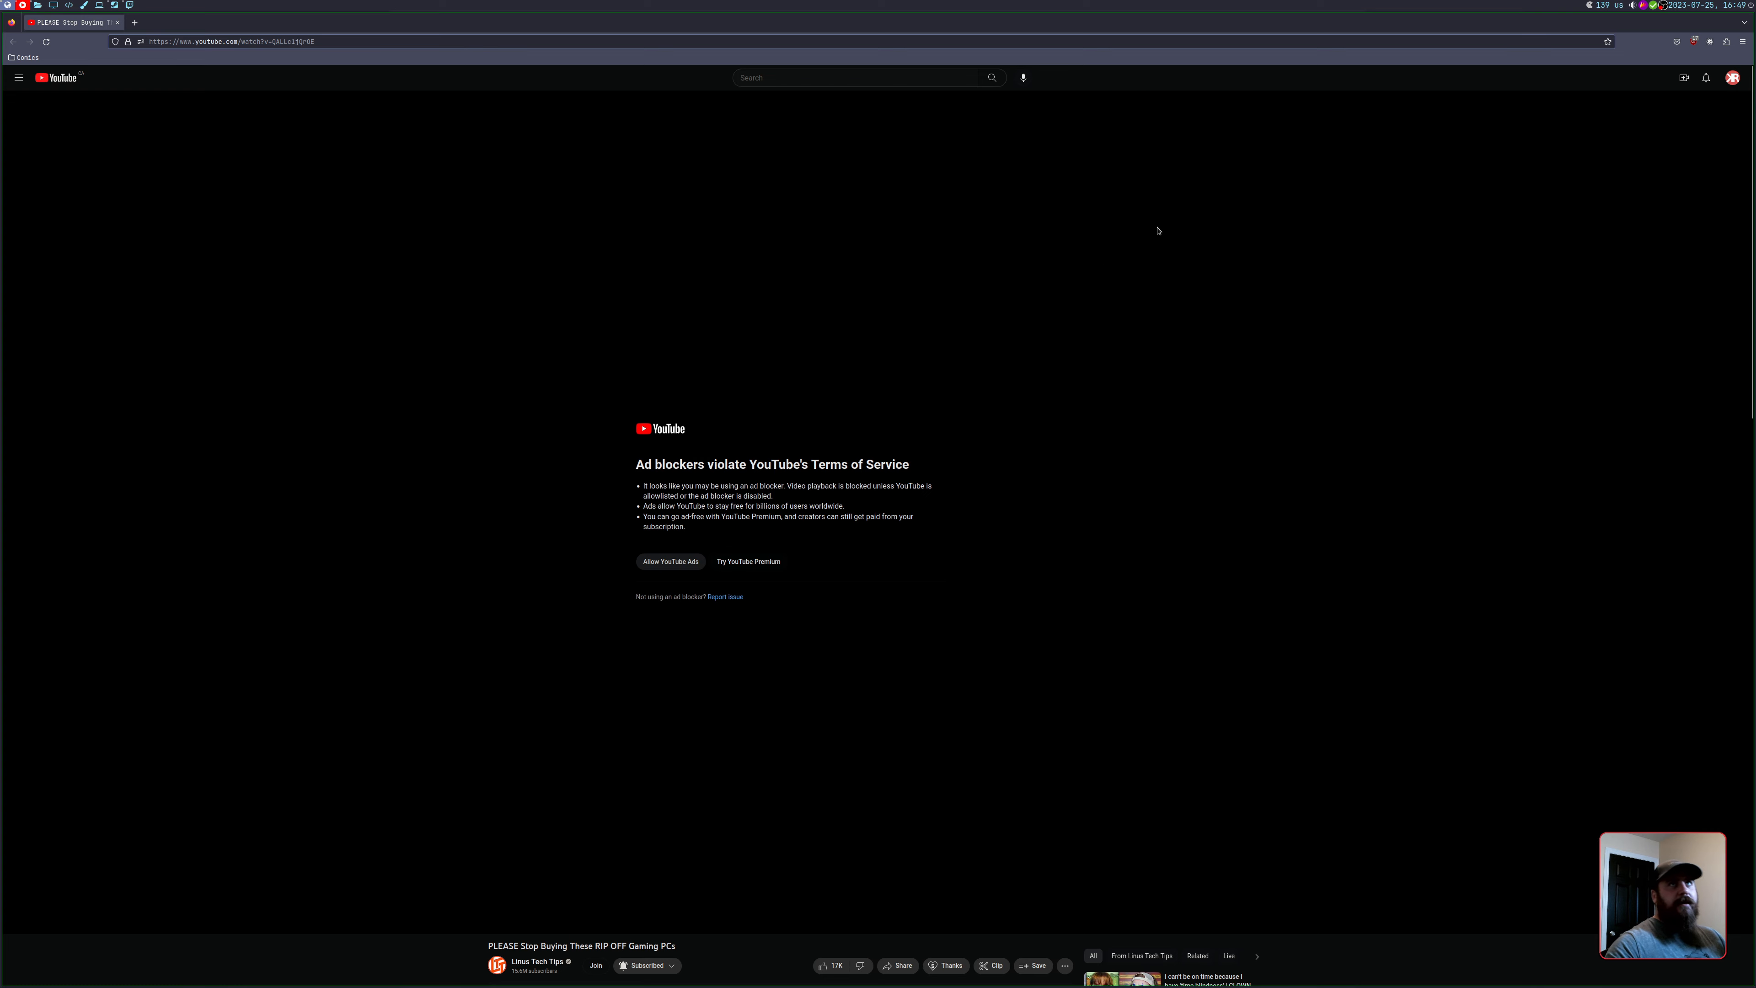
# - Check the ad blocker's site controls, then open a recommended video in a new private window
pyautogui.click(1695, 42)
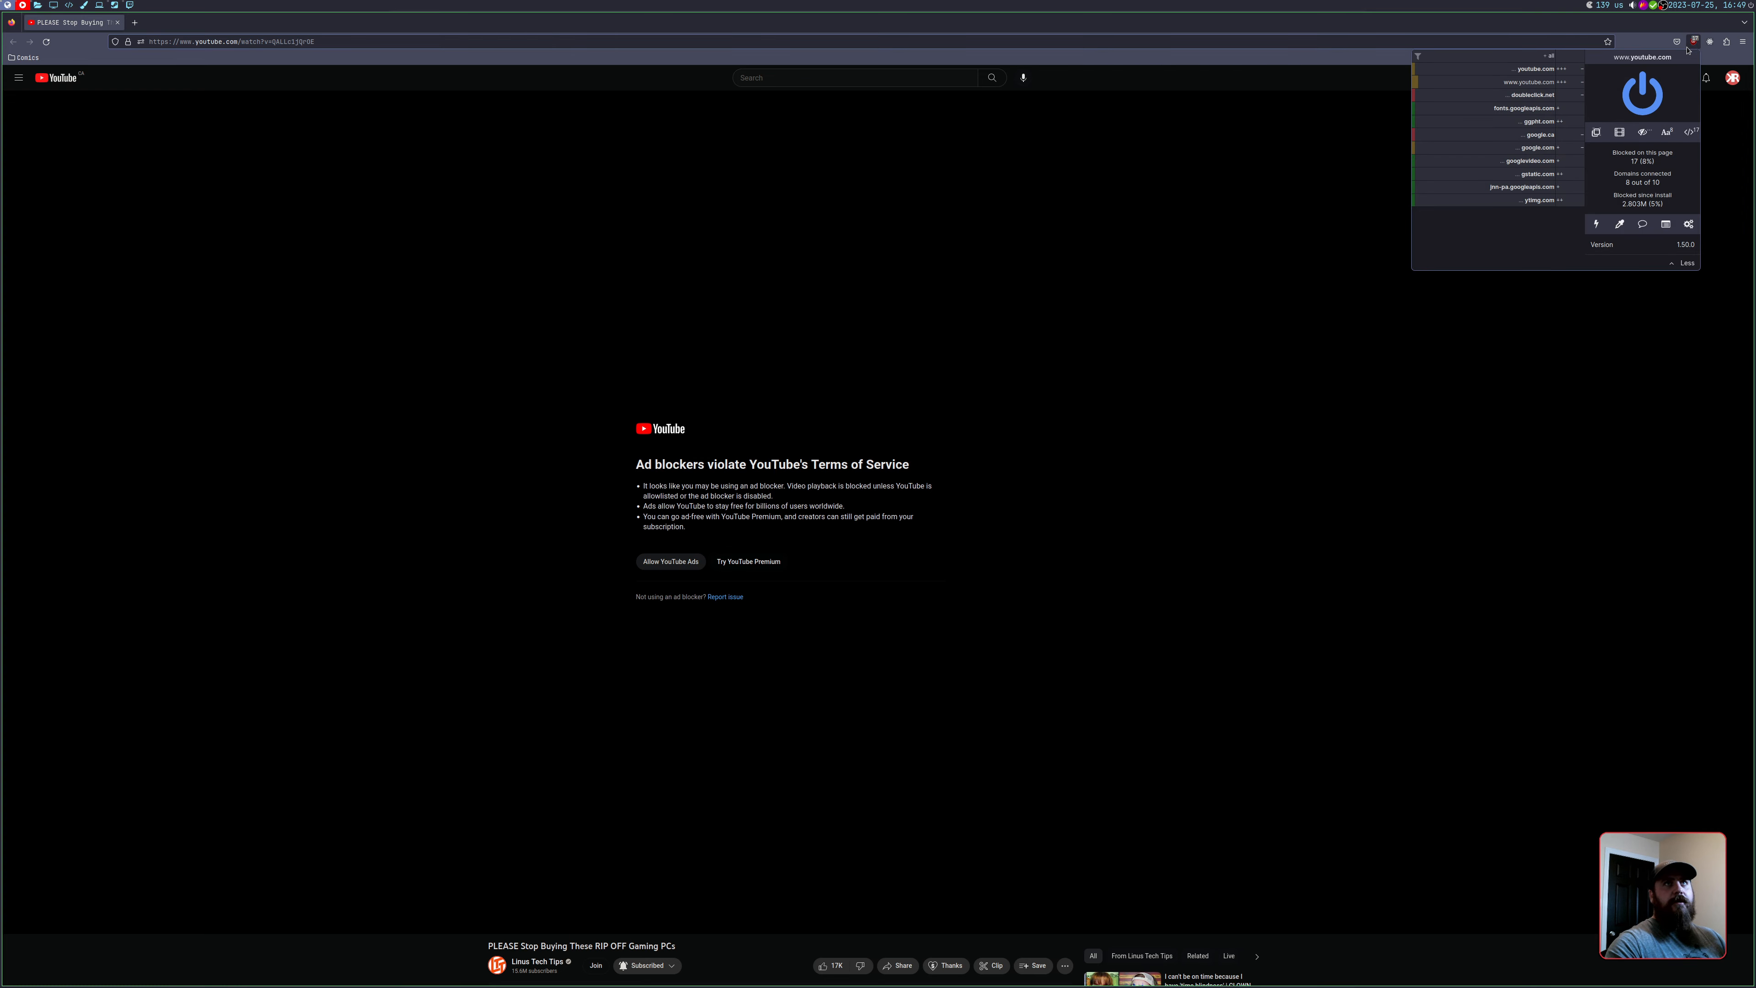
pyautogui.click(568, 632)
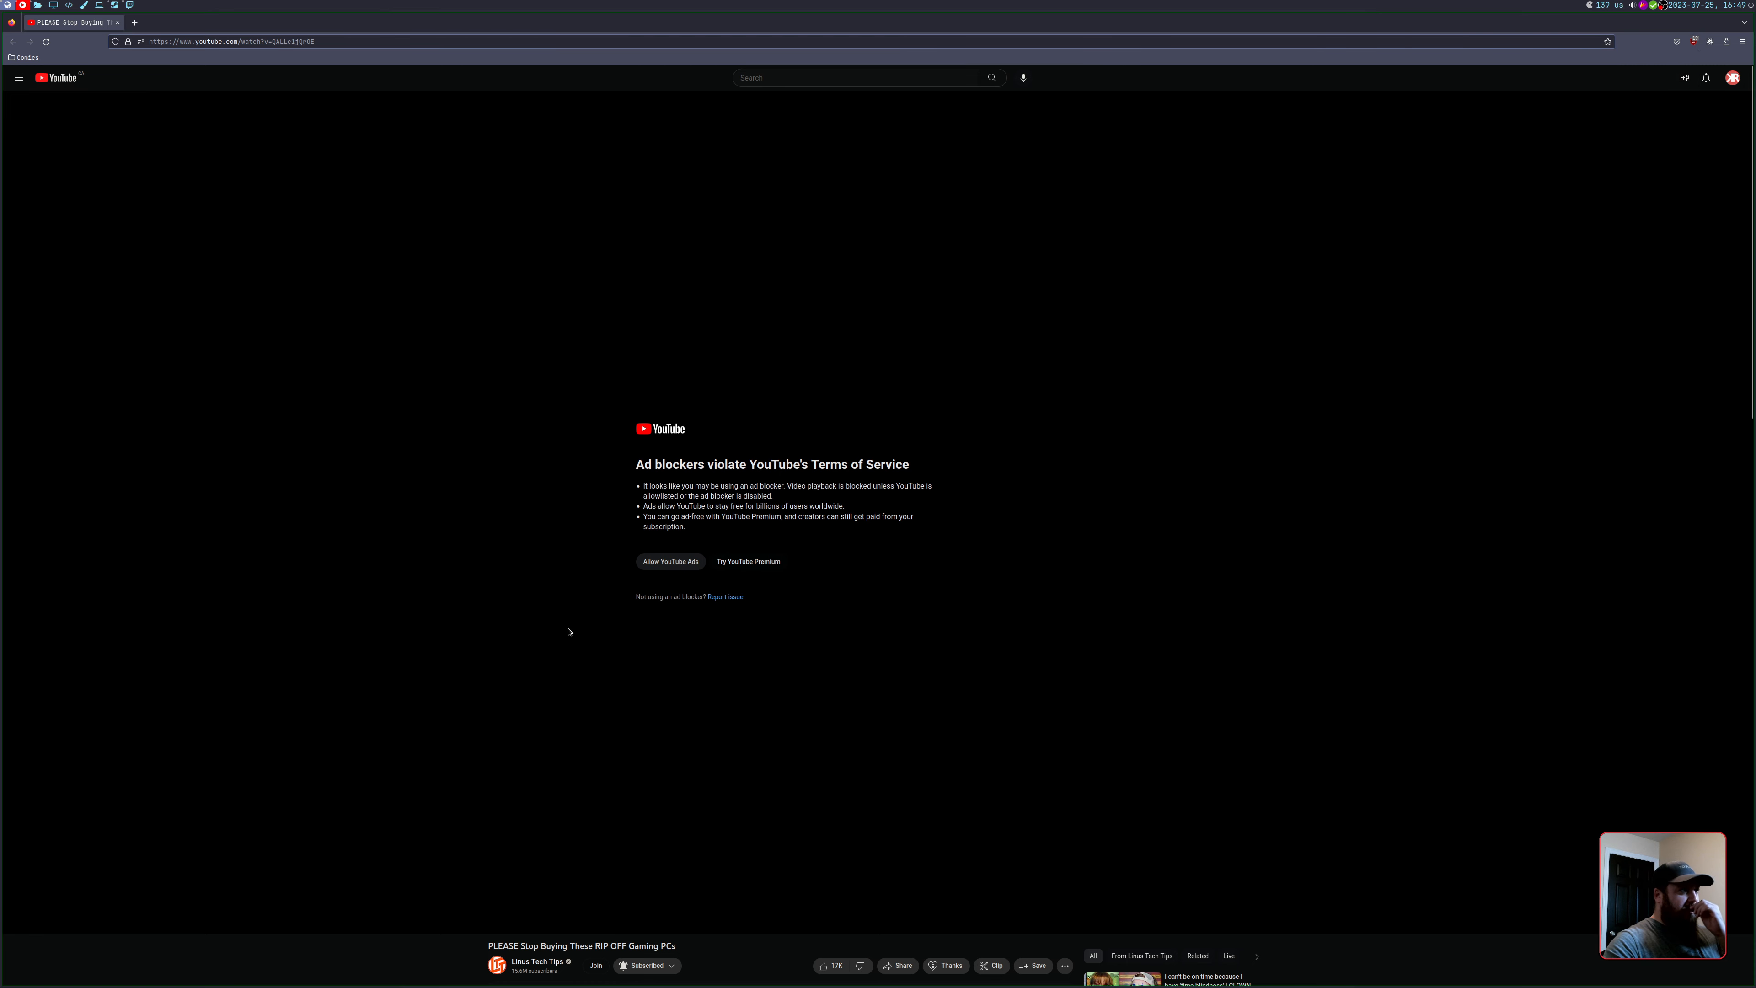
pyautogui.scroll(-3)
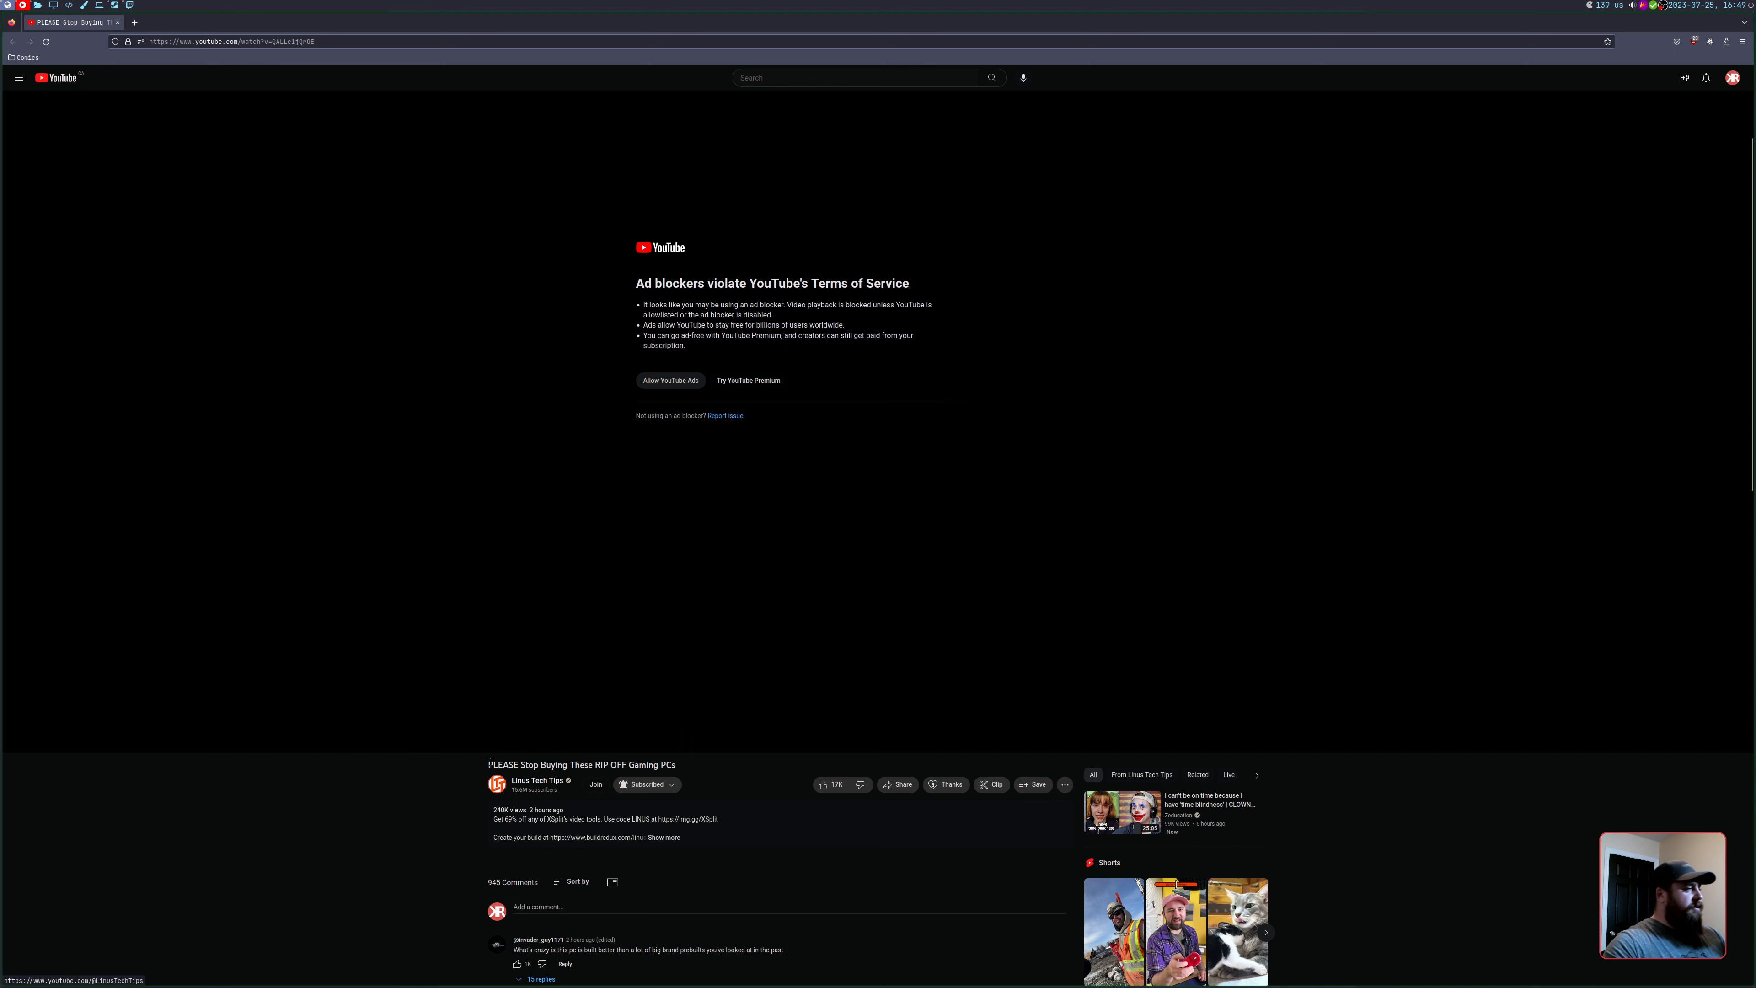
pyautogui.tripleClick(582, 764)
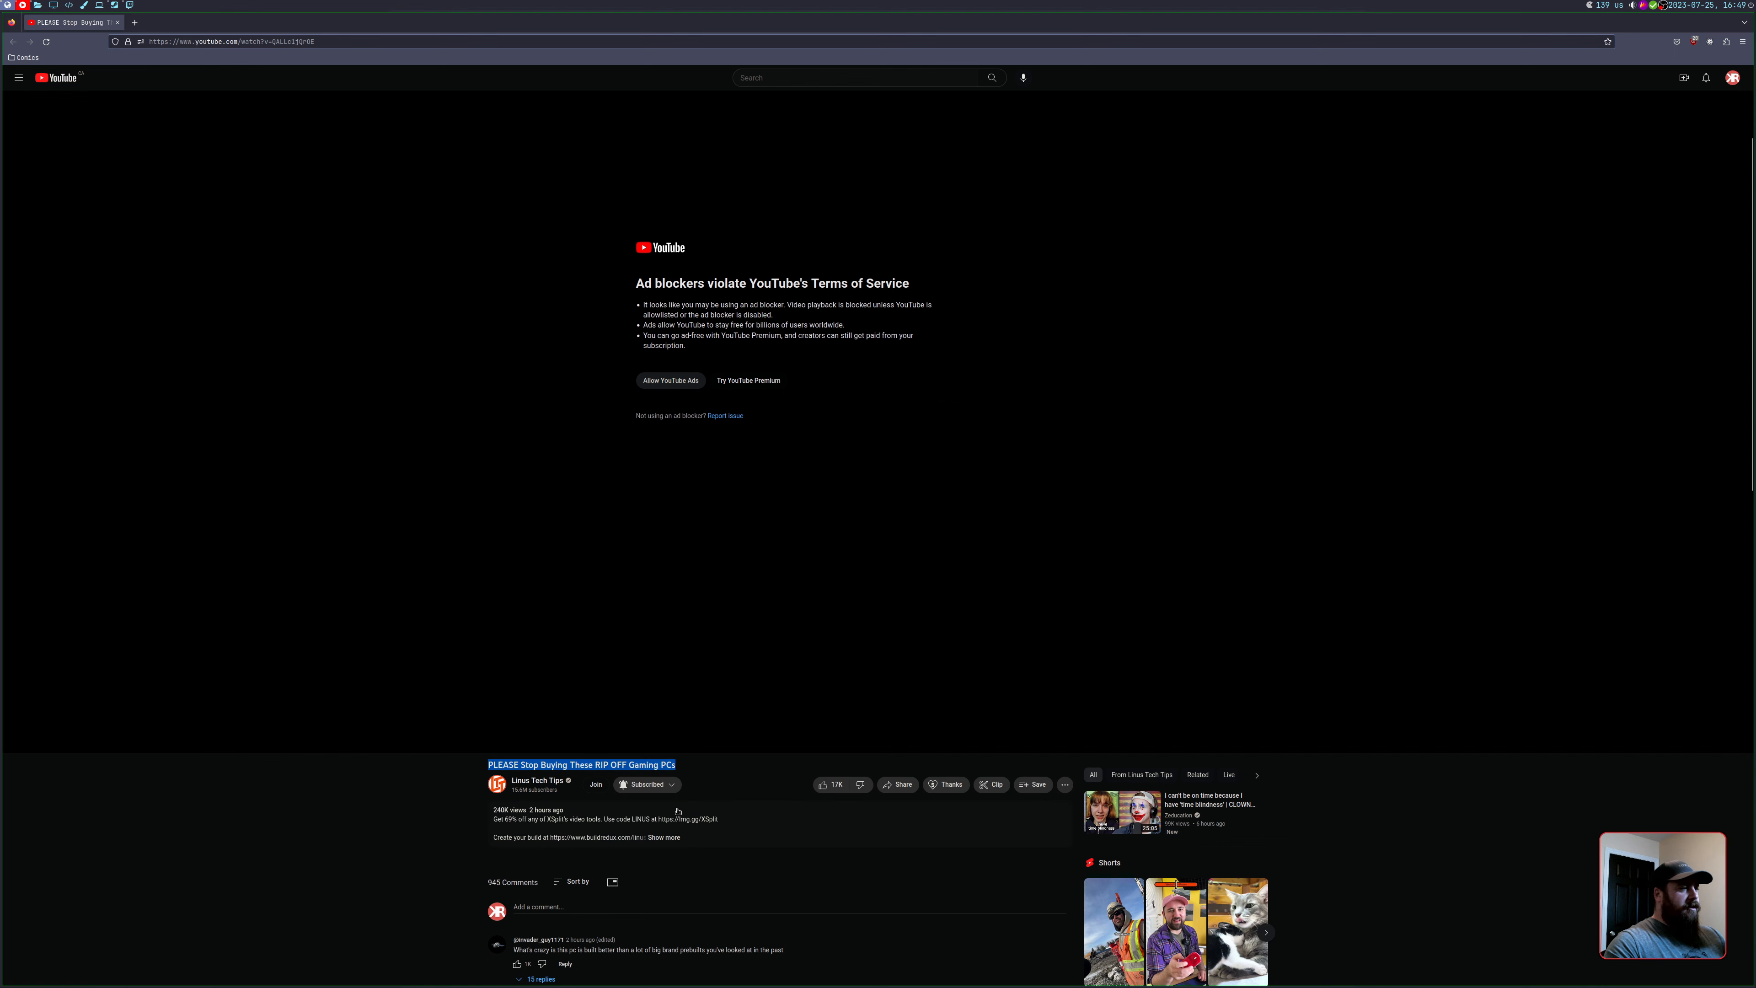
pyautogui.scroll(-3)
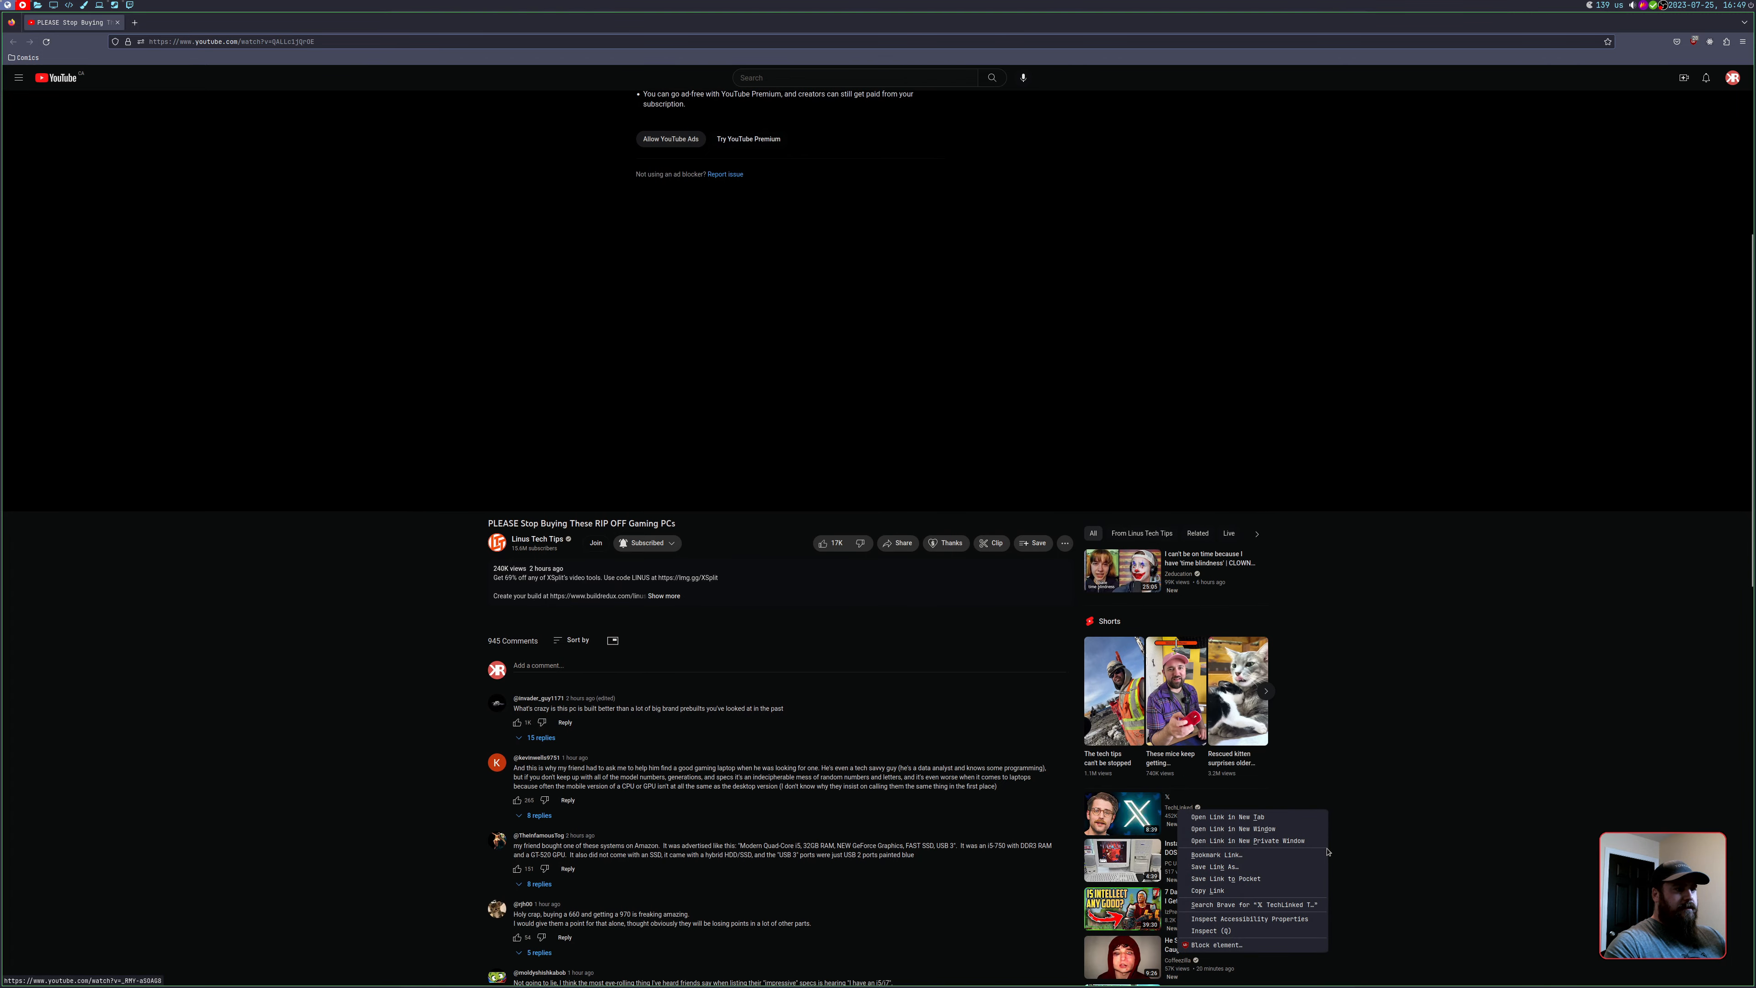
pyautogui.click(1247, 842)
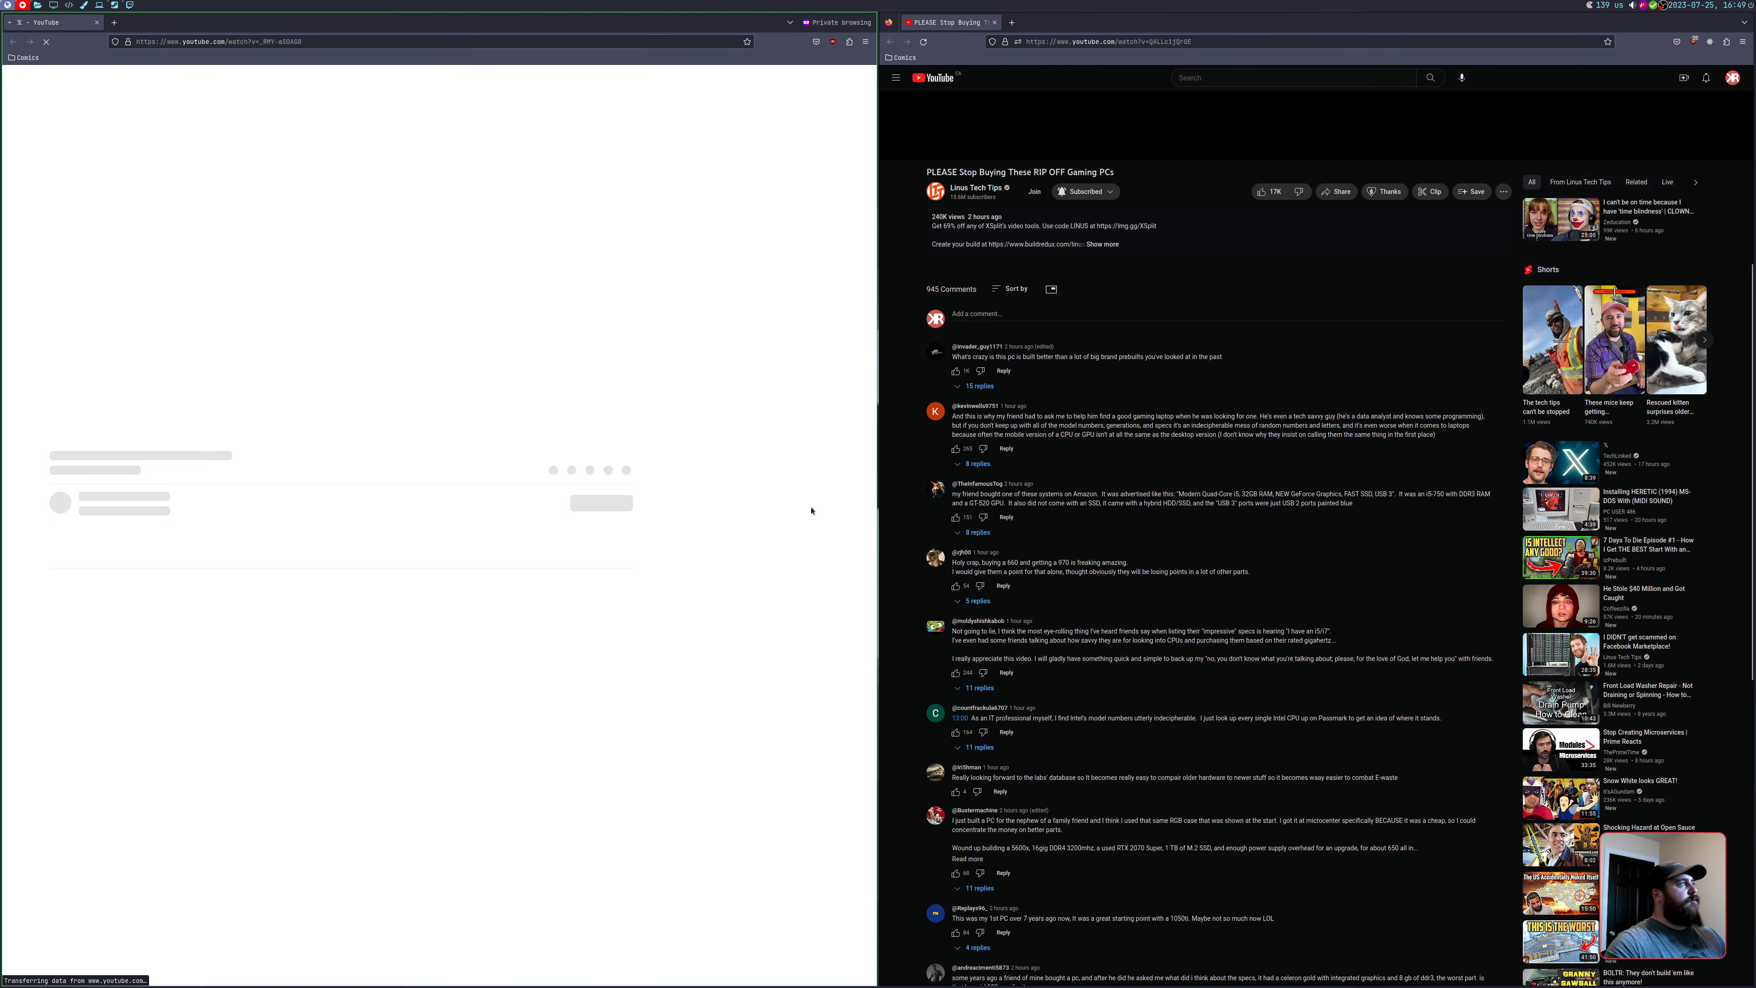